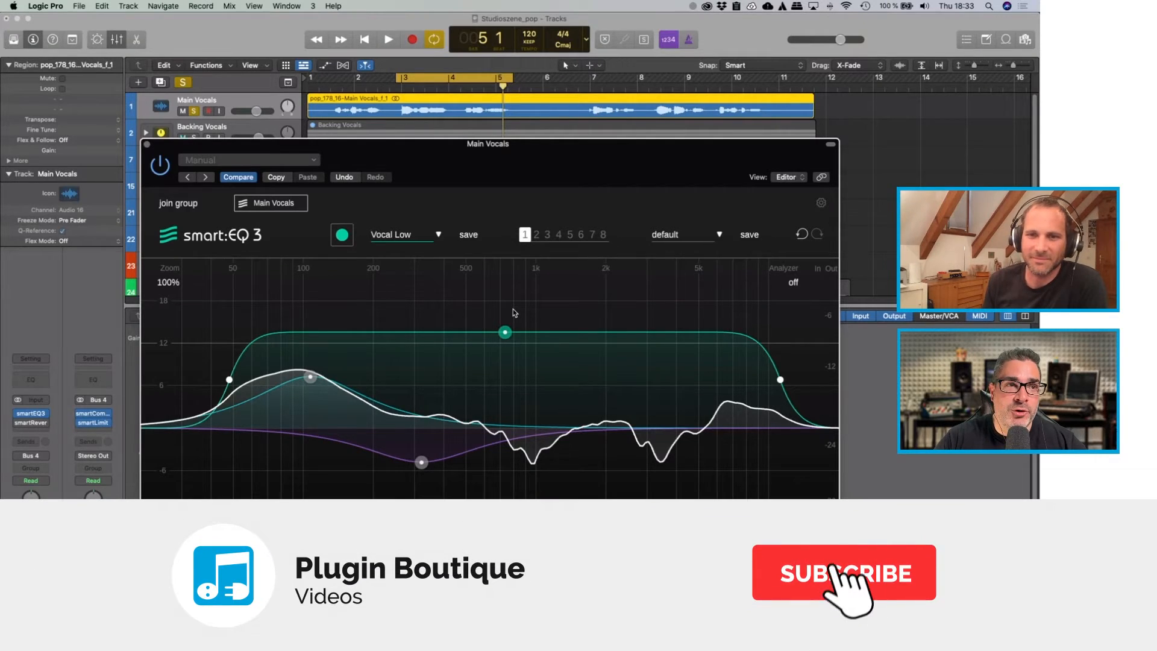
click(844, 573)
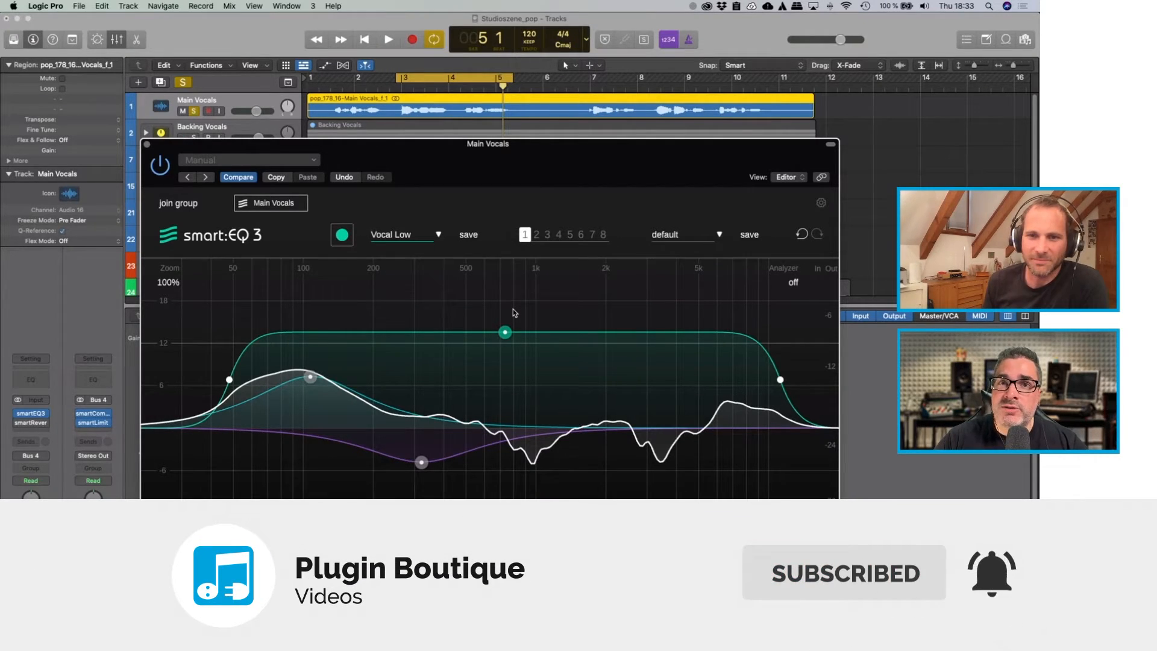